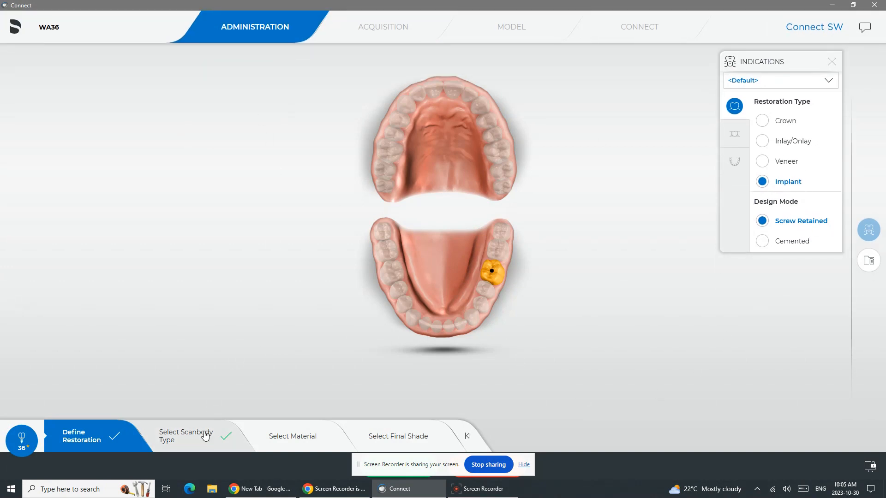
Choose the Dentsply Sirona Astra Tech Implant EV Profile 4.2 platform with Atlantis IO FLO scanbody.
left_click(185, 435)
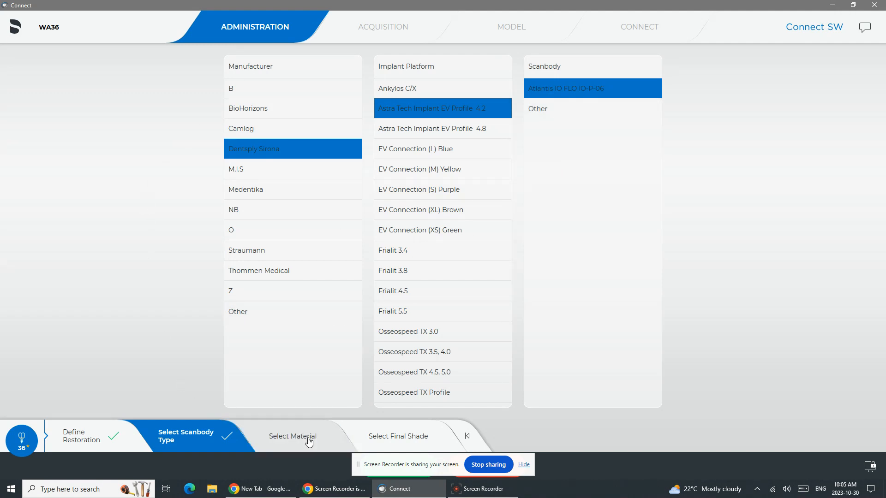
Set the material to Zirconium Oxide and the final shade to VITA Classic A2.
left_click(291, 435)
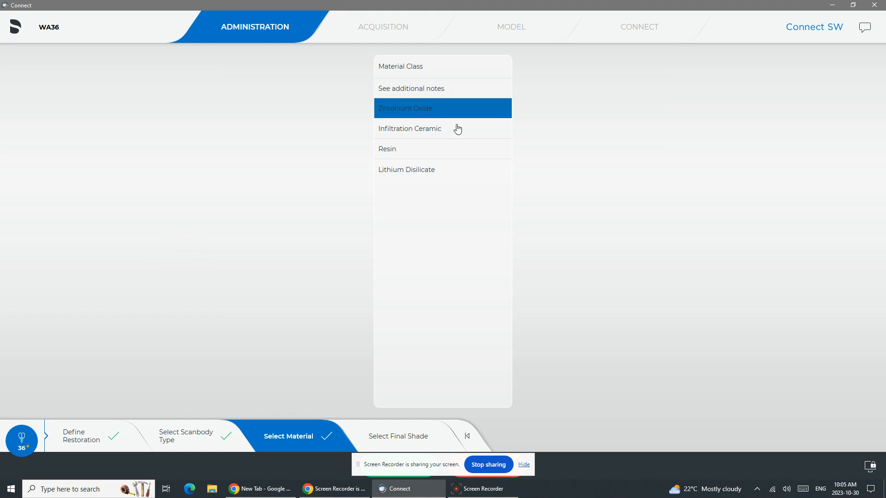
left_click(406, 108)
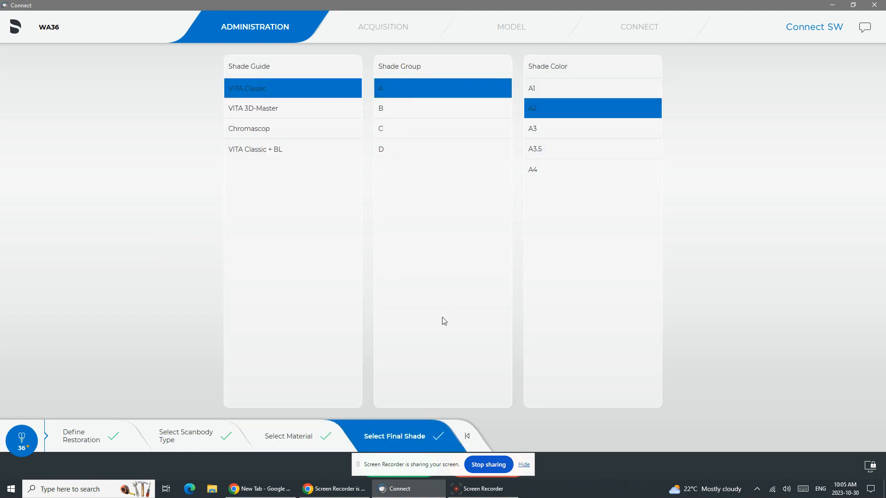
mouse_move(529, 441)
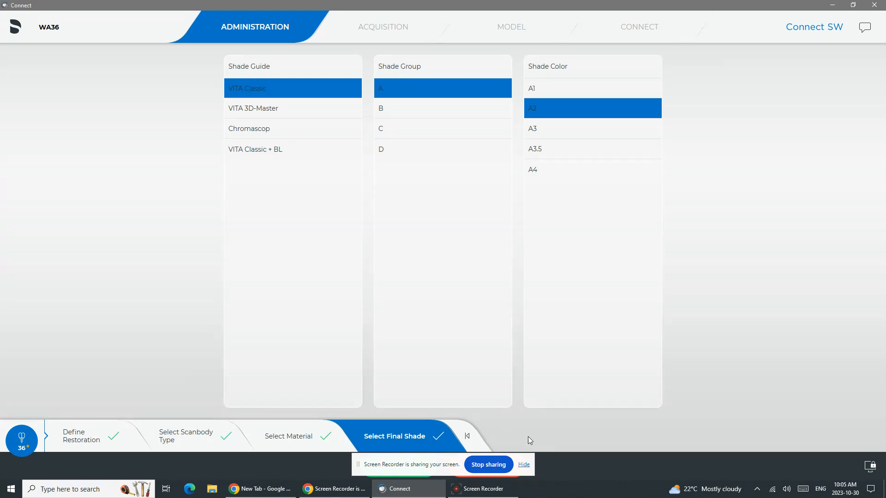
mouse_move(392, 481)
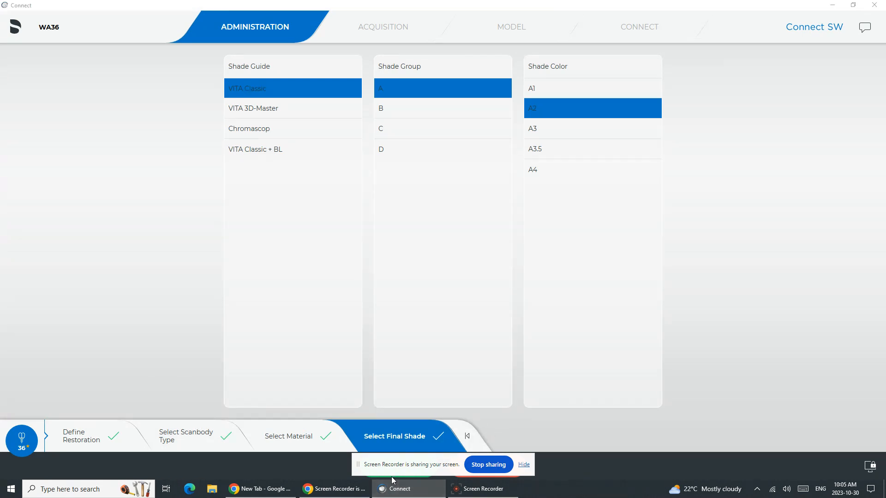
mouse_move(541, 438)
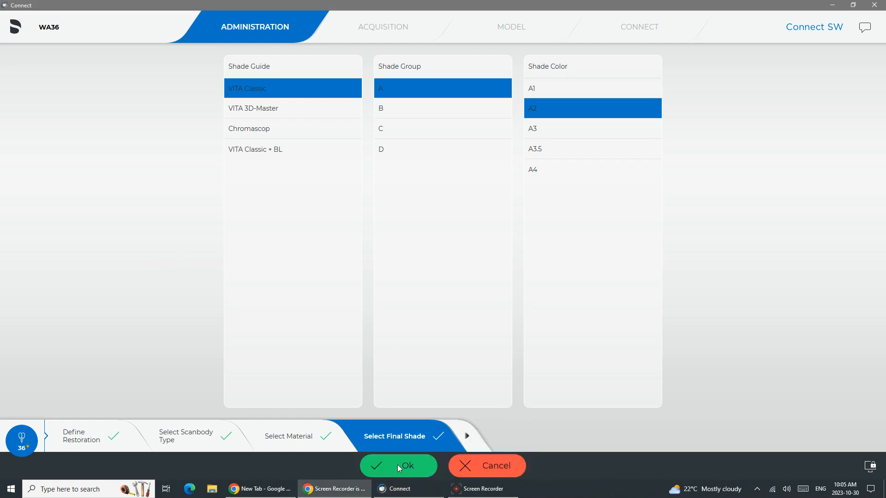
Confirm Administration with Ok and rotate the Scanbody Lower scan to view the implant site.
left_click(398, 465)
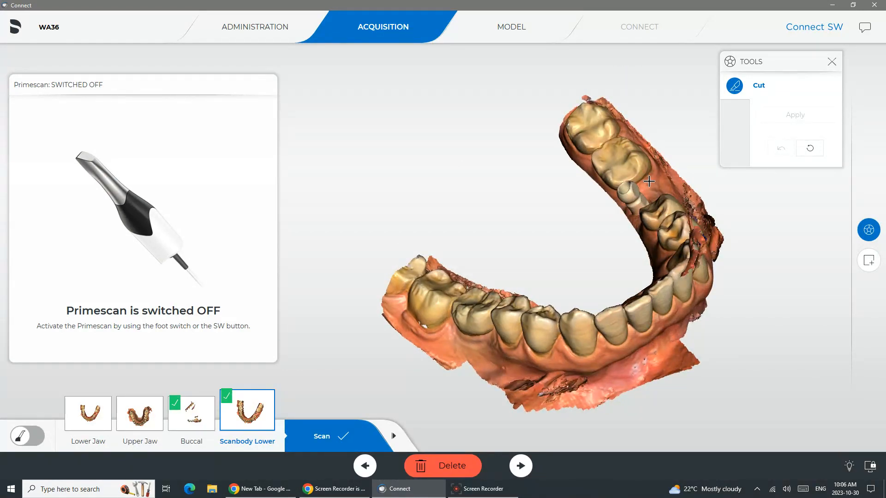
left_click_drag(648, 182, 628, 293)
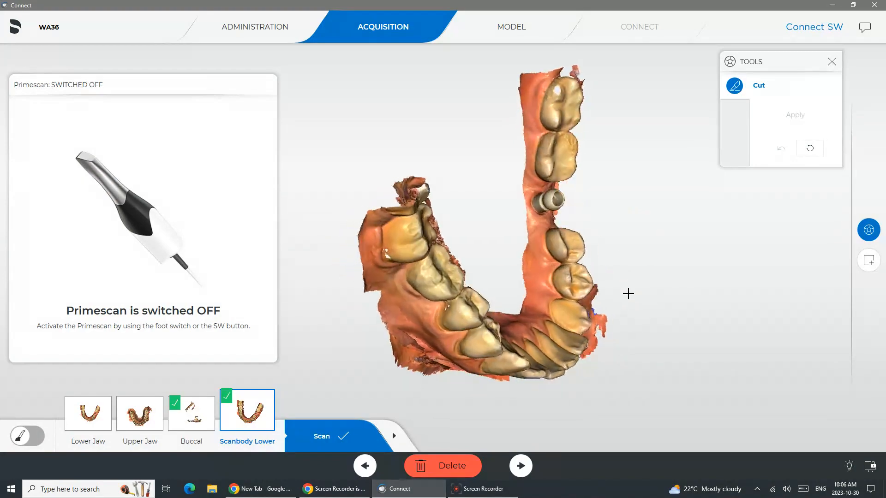
left_click_drag(627, 294, 608, 298)
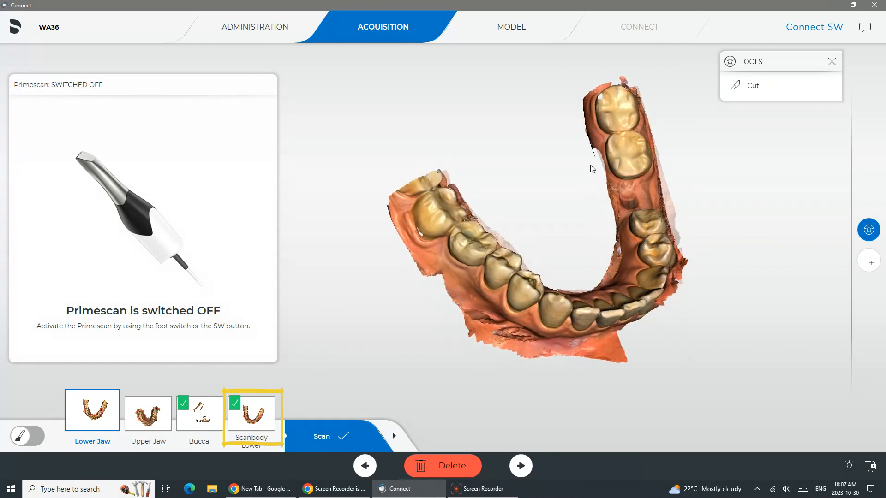
Rotate the Lower Jaw scan, then advance the case to the Model stage.
left_click_drag(590, 169, 609, 202)
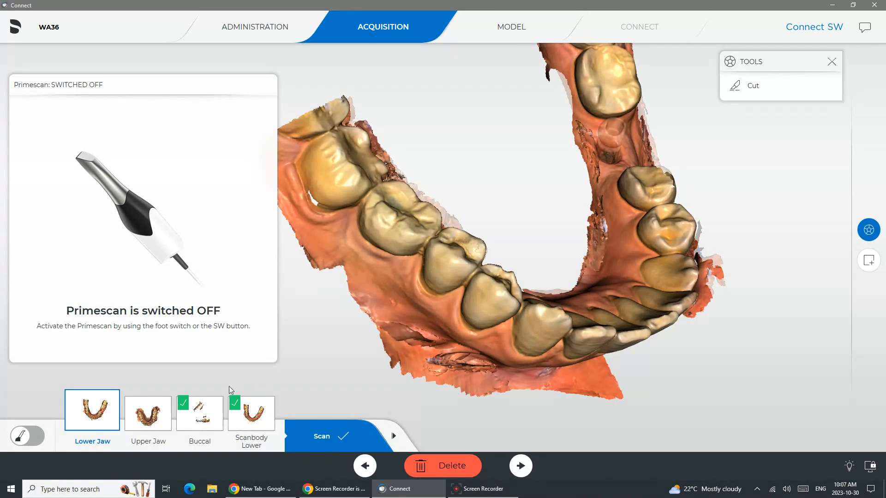
mouse_move(510, 27)
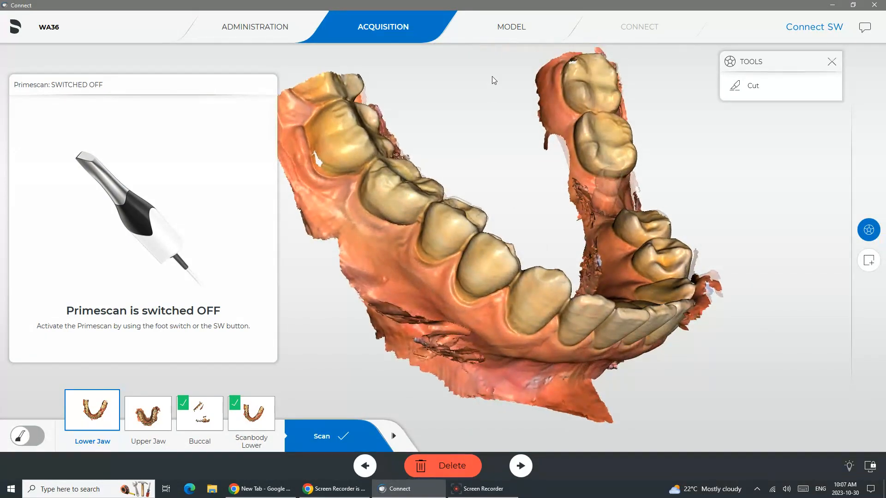
left_click(510, 27)
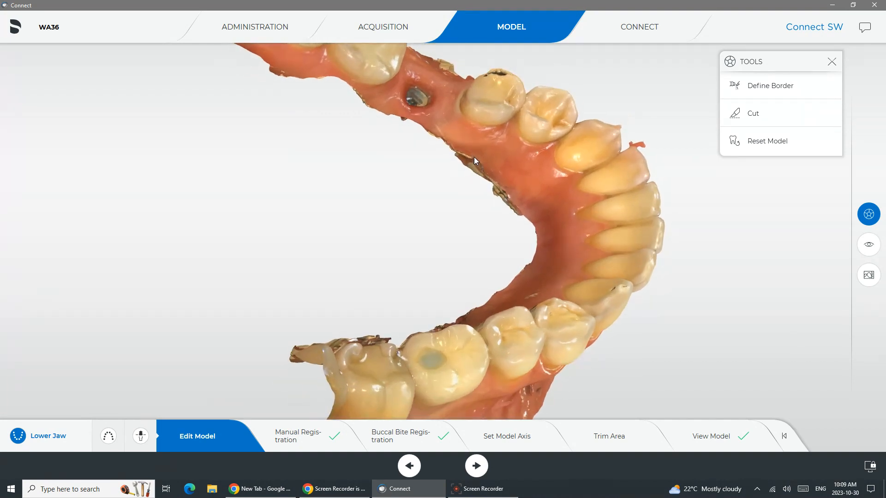
left_click_drag(474, 161, 447, 137)
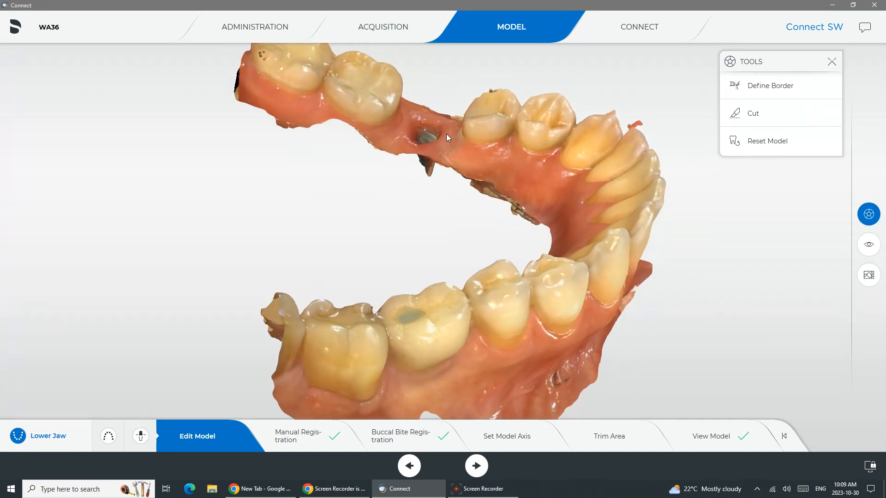
left_click_drag(447, 138, 482, 112)
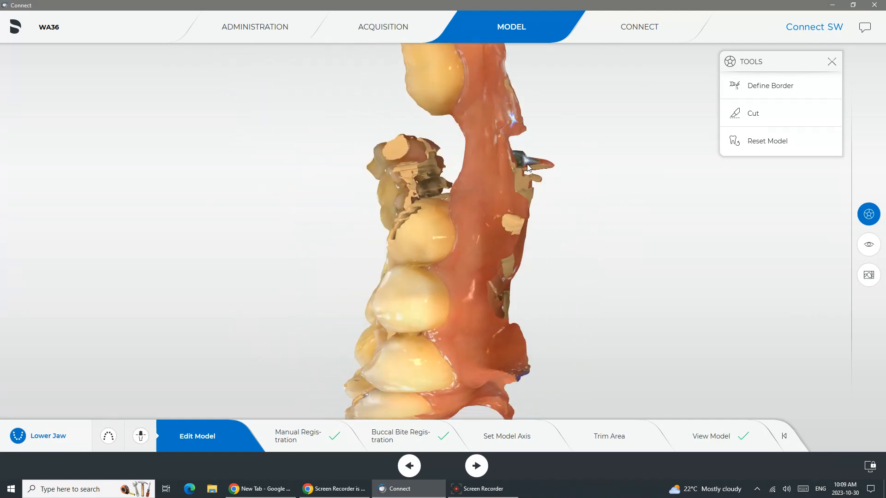
left_click_drag(528, 167, 519, 195)
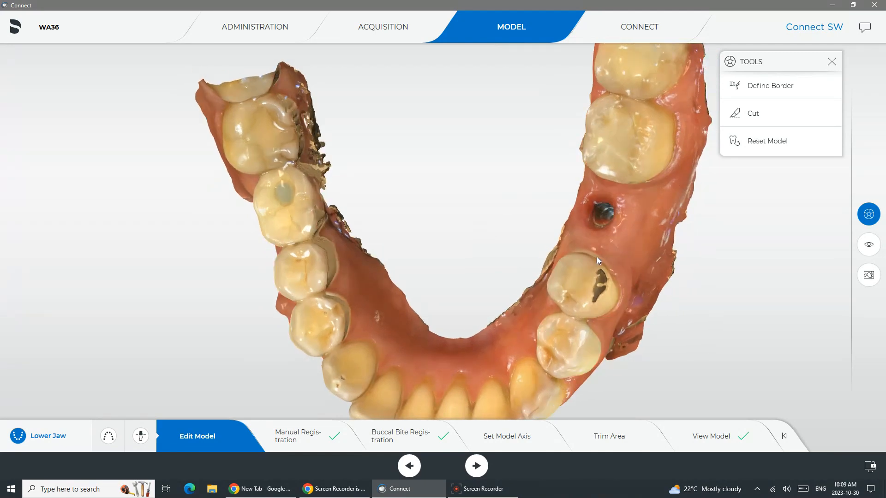
mouse_move(579, 283)
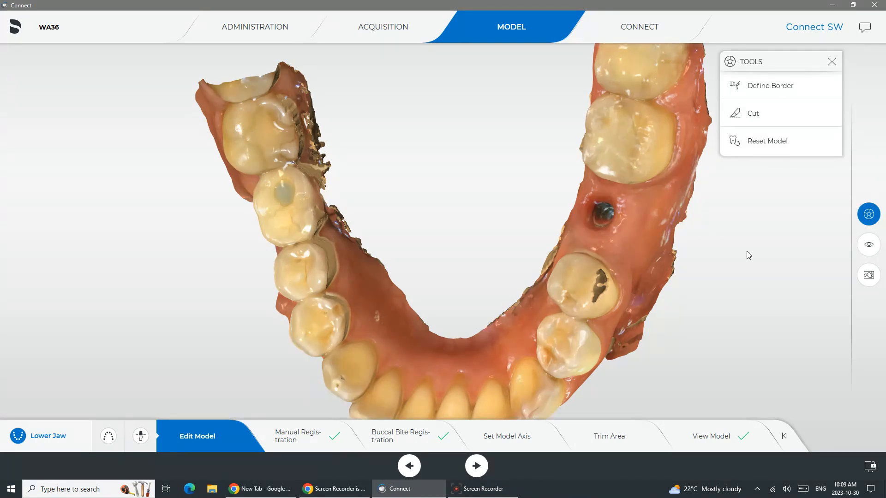
mouse_move(107, 436)
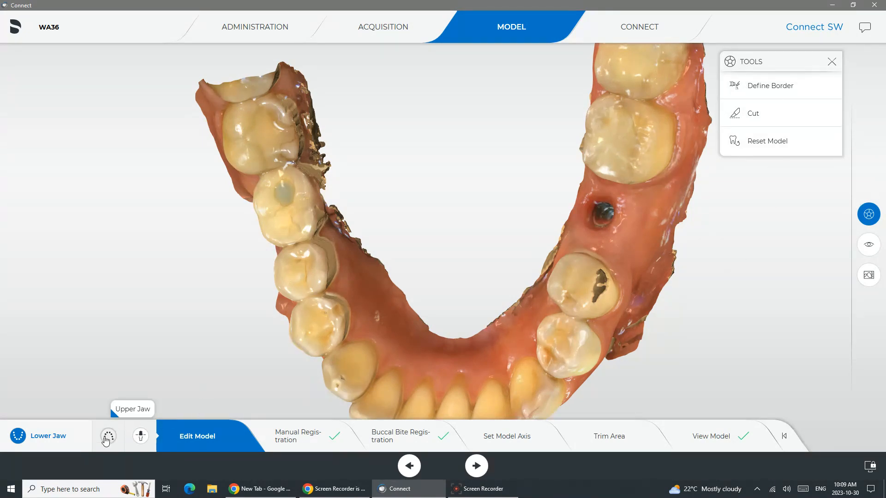